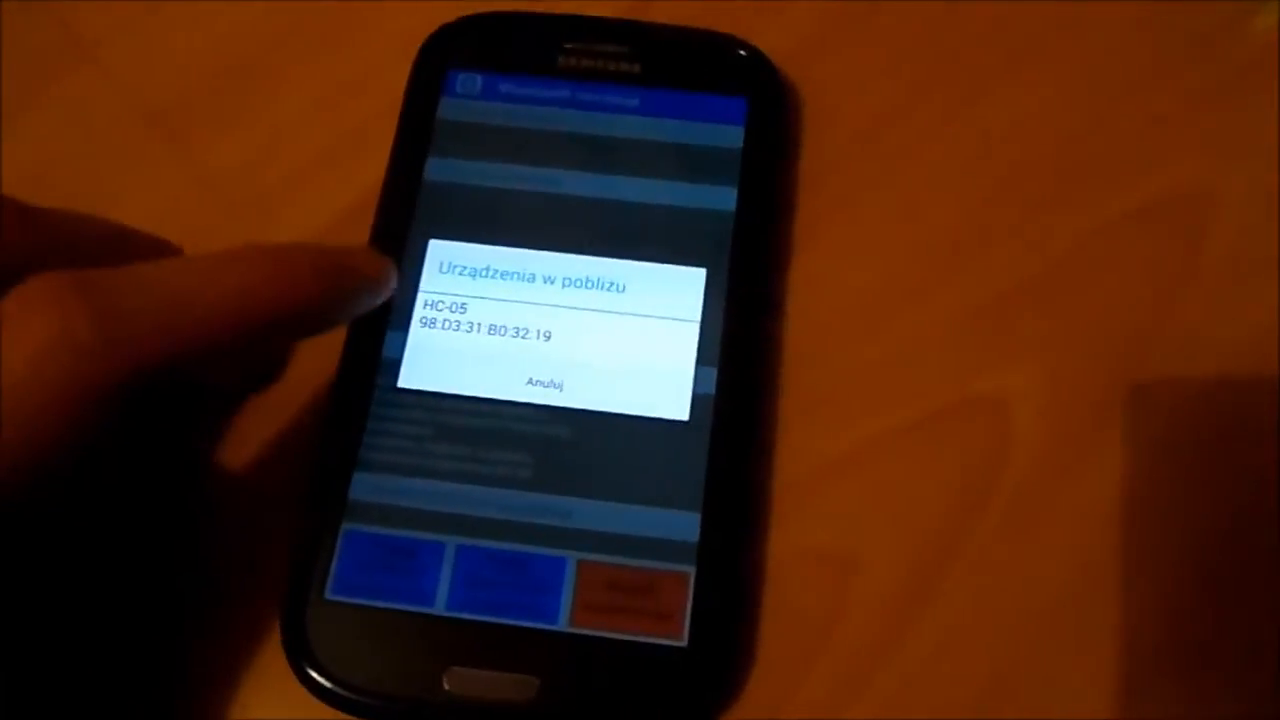
- Select HC-05 (98:D3:31:B0:32:19) from the nearby devices list
left_click(540, 323)
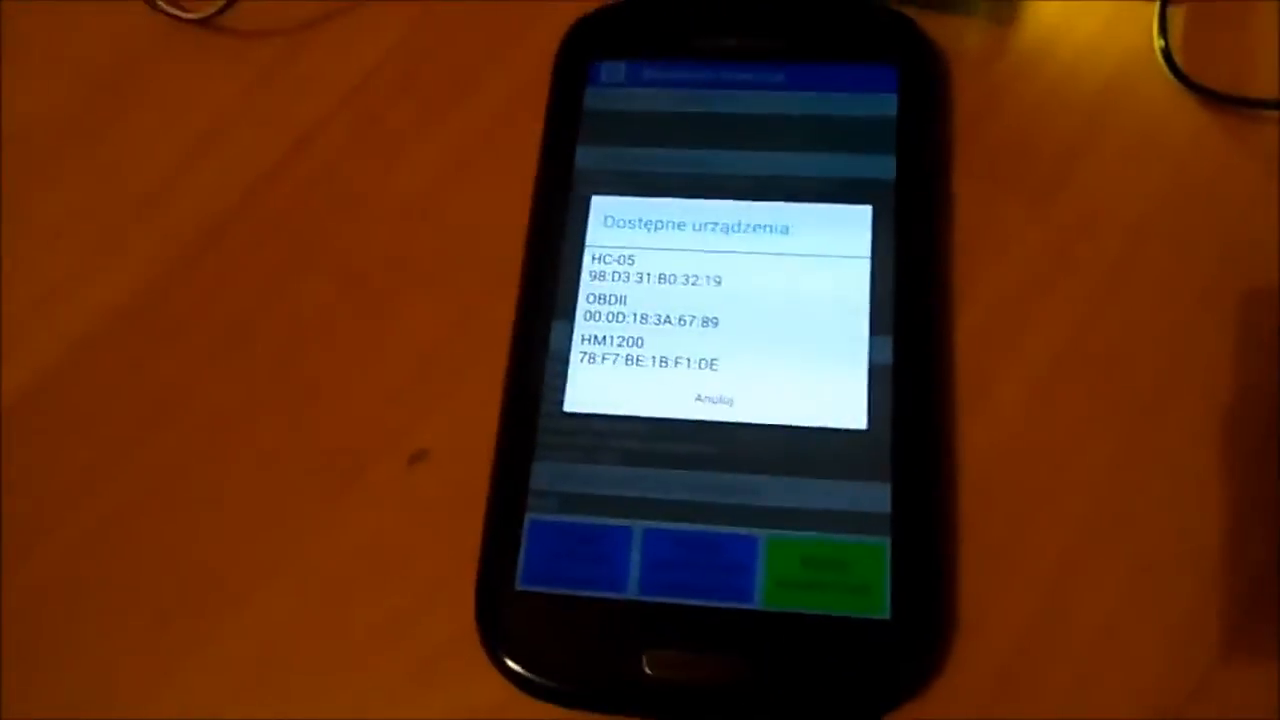
- Connect to HC-05 from the available devices to receive readings around 25.44 °C
left_click(660, 271)
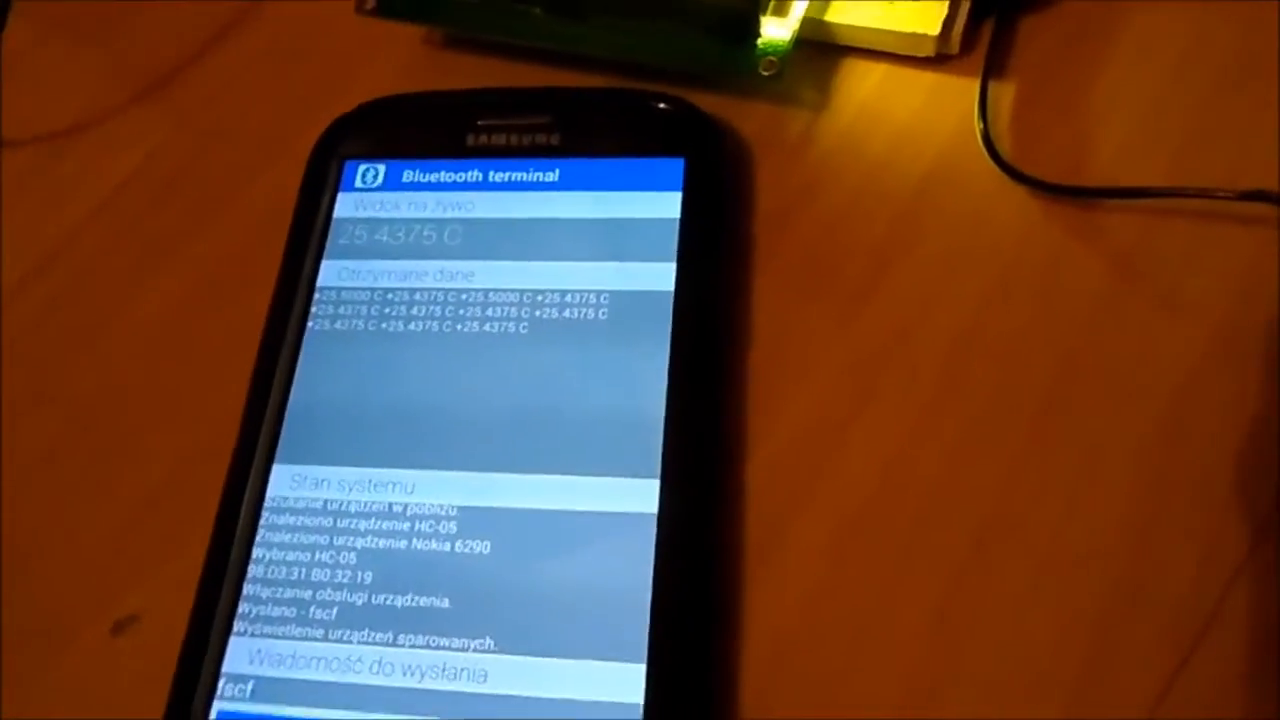